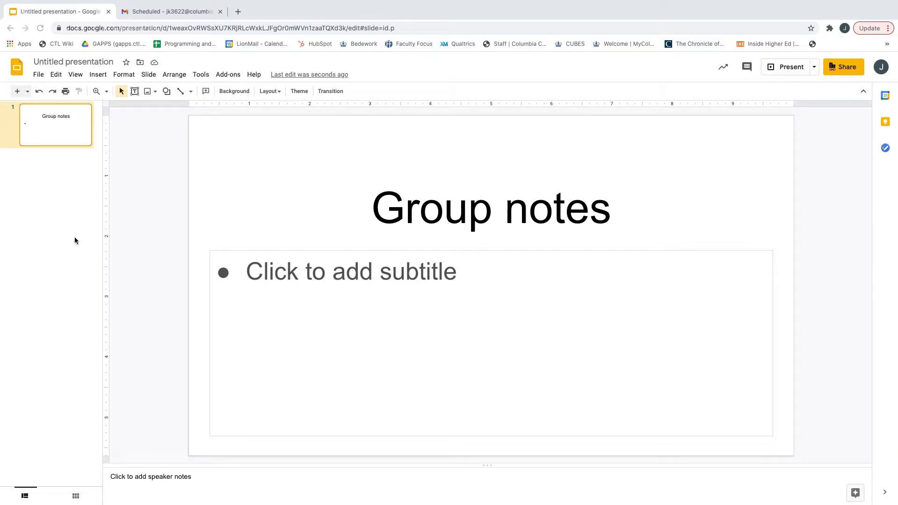
mouse_move(18, 92)
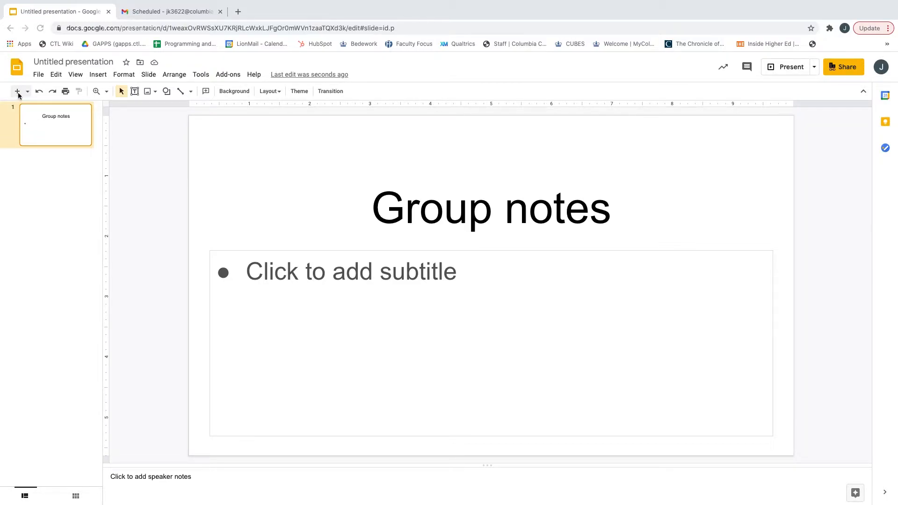
- Add four blank slides after Group notes and begin listing its three group-work instructions
left_click(17, 91)
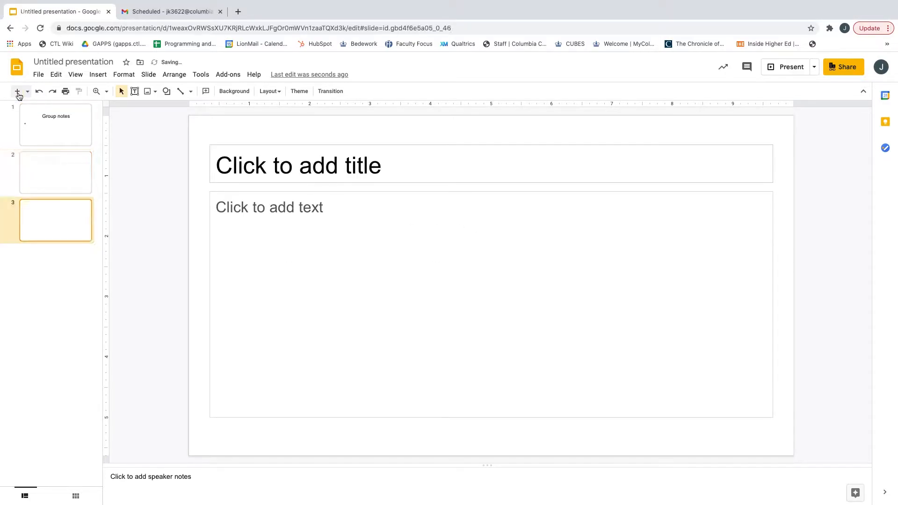
left_click(17, 91)
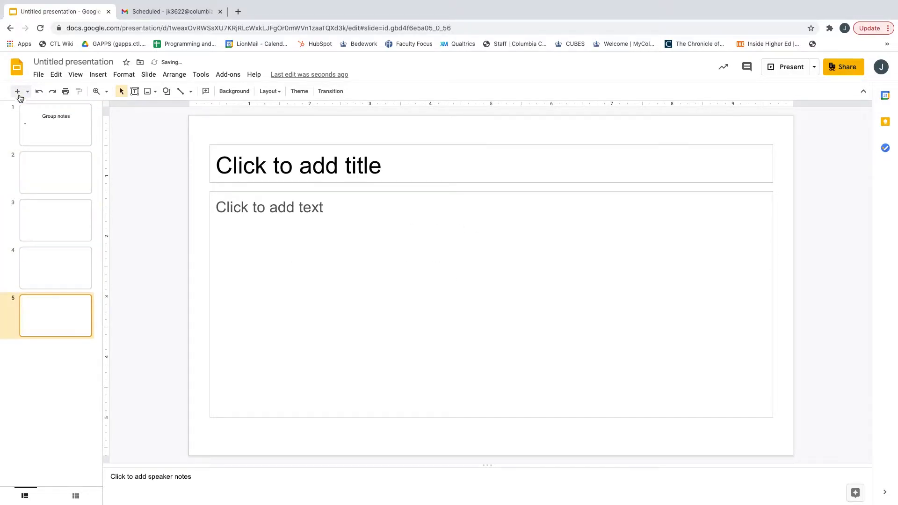
left_click(56, 125)
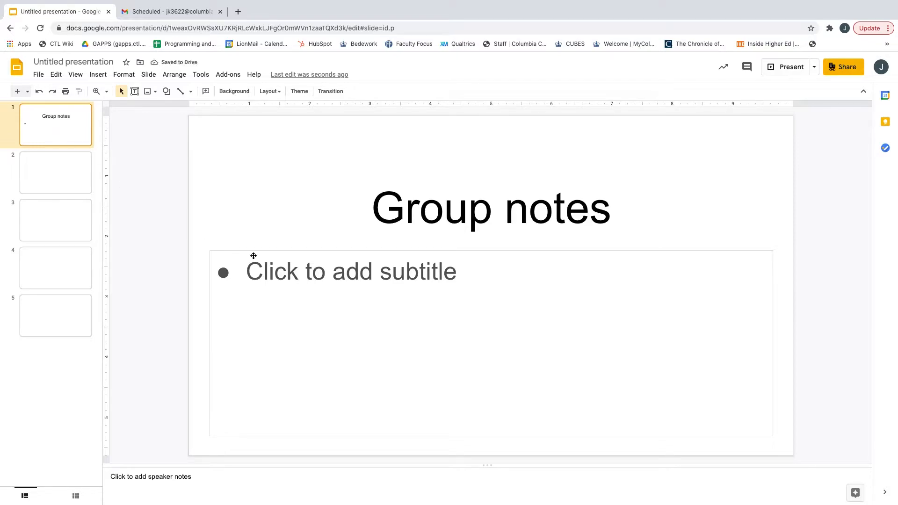
left_click(350, 271)
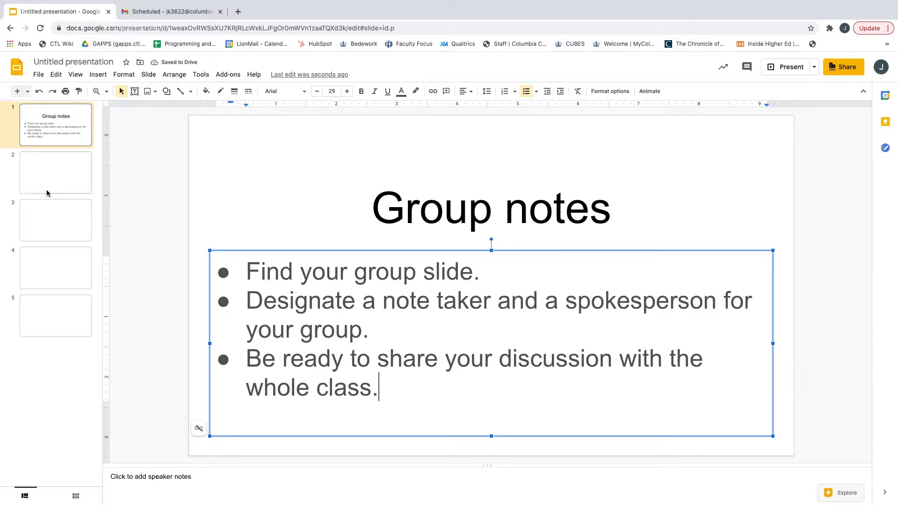
- Type the titles 'Group 1', 'Group 2', 'Group 3' and 'Group 4' on slides 2–5
left_click(55, 173)
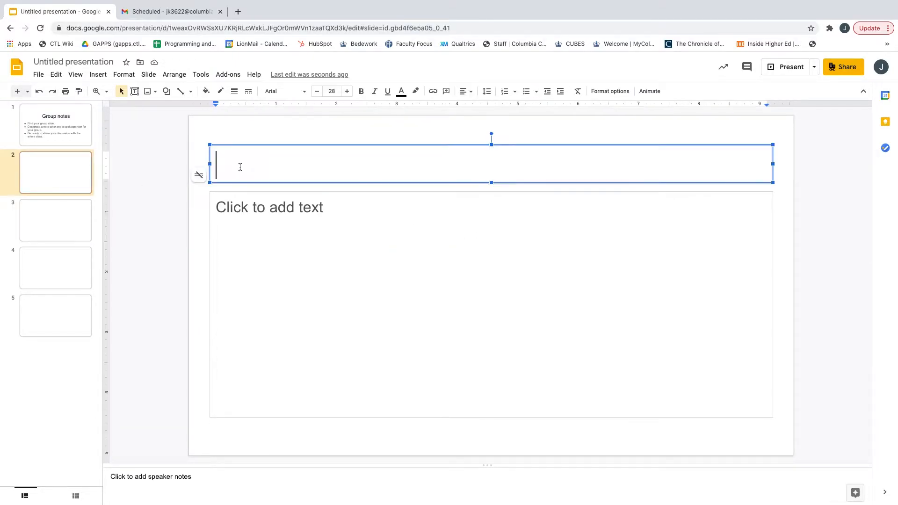
type("Group 1")
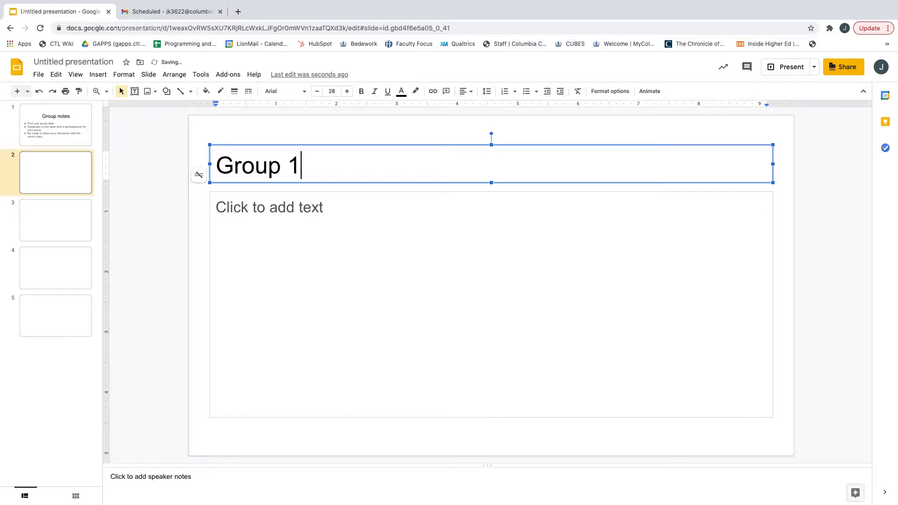
left_click(56, 221)
type("Group")
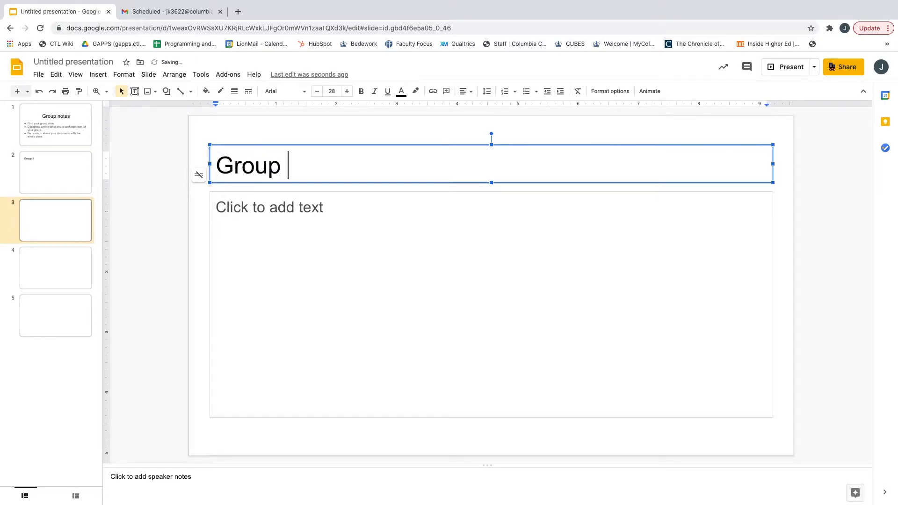
left_click(55, 268)
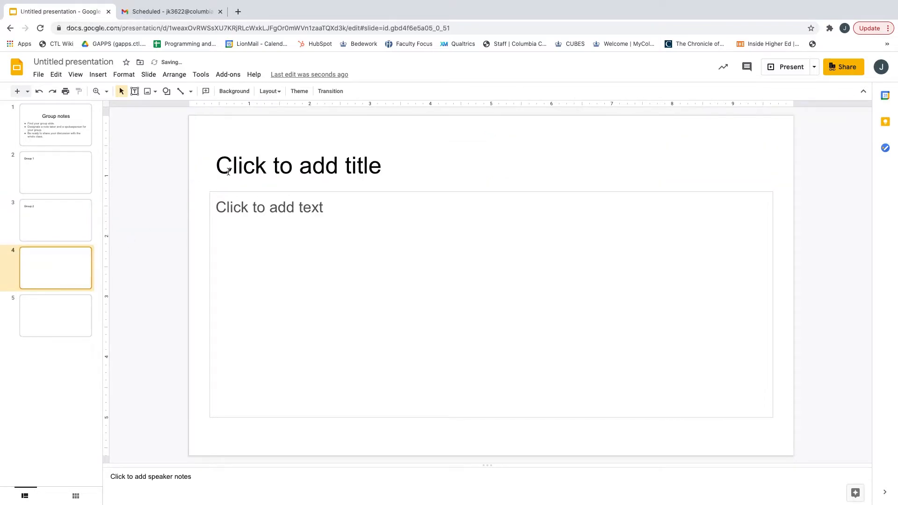
type("Group 3")
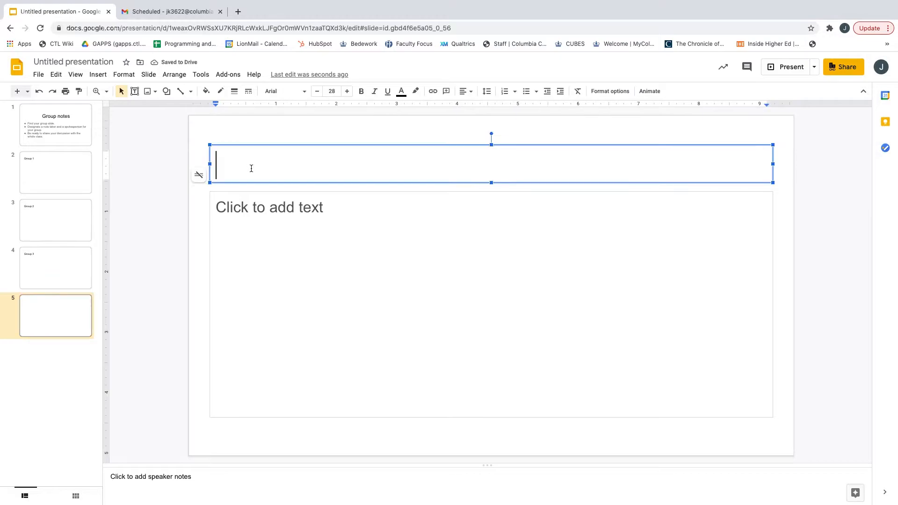
type("Group 4")
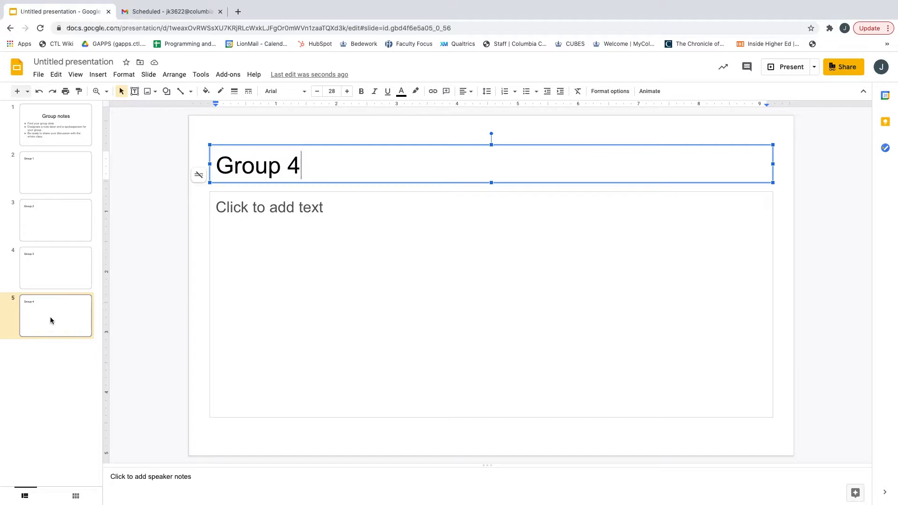
mouse_move(468, 232)
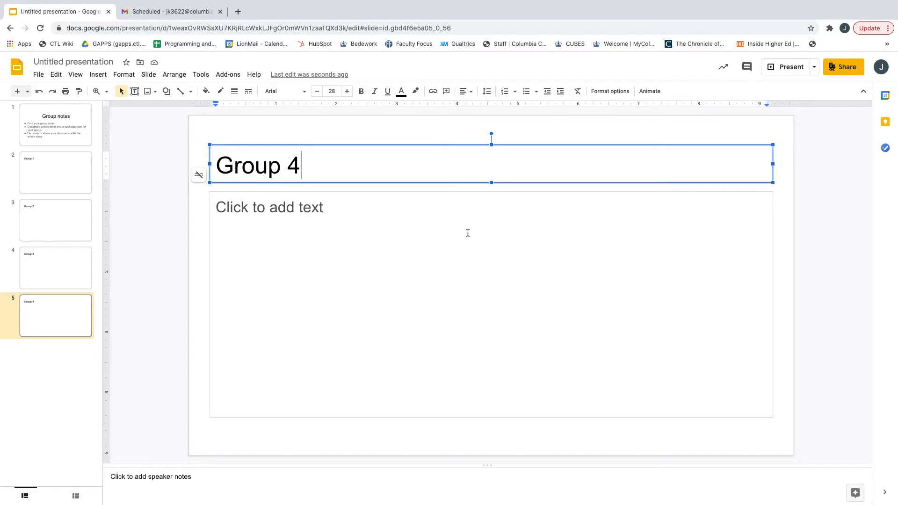
mouse_move(819, 70)
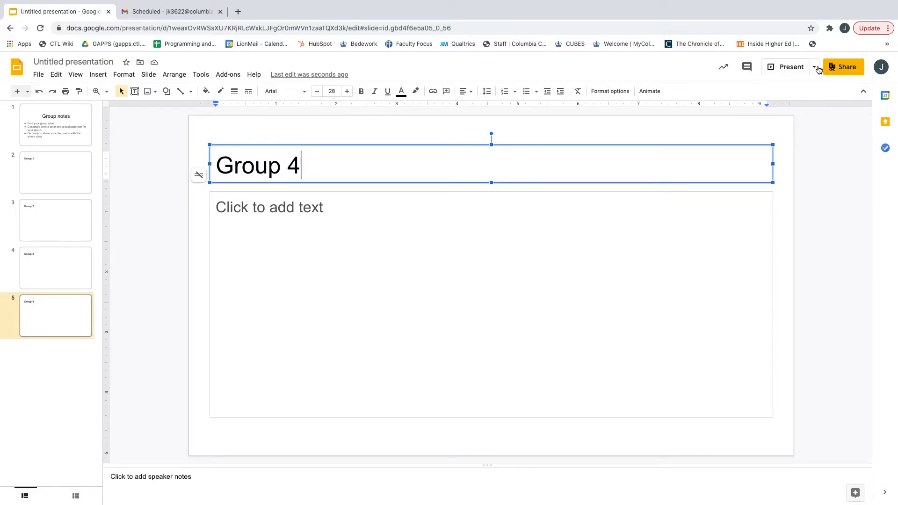
mouse_move(864, 34)
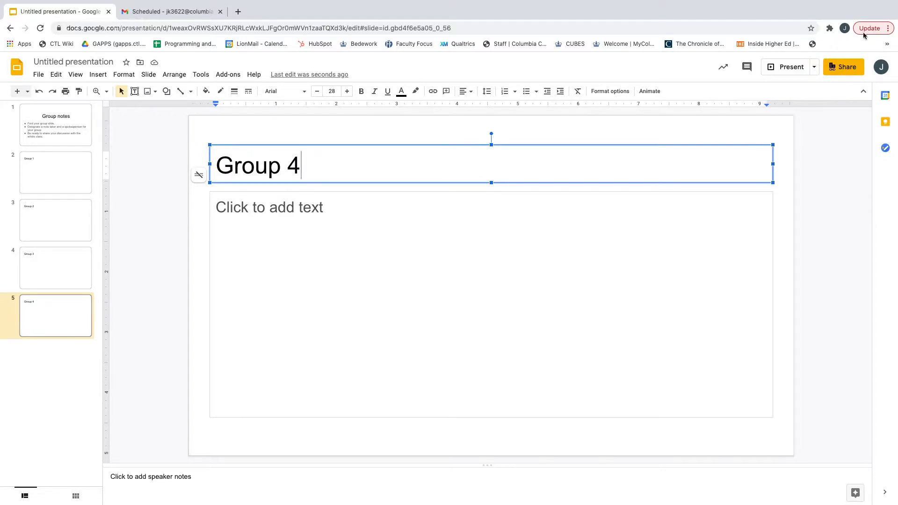
- Open the 'Lecture Slides – Introduction to Conversation Analysis' deck and start presenter view
left_click(55, 124)
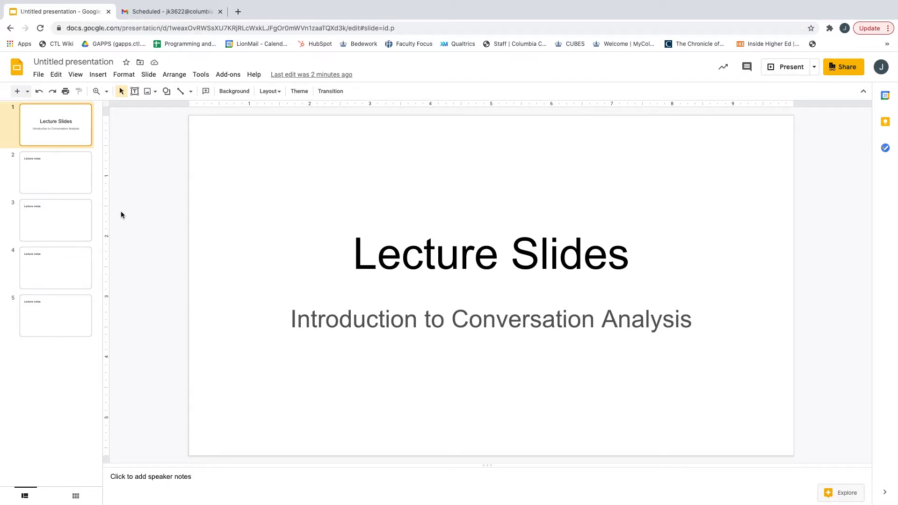
mouse_move(769, 79)
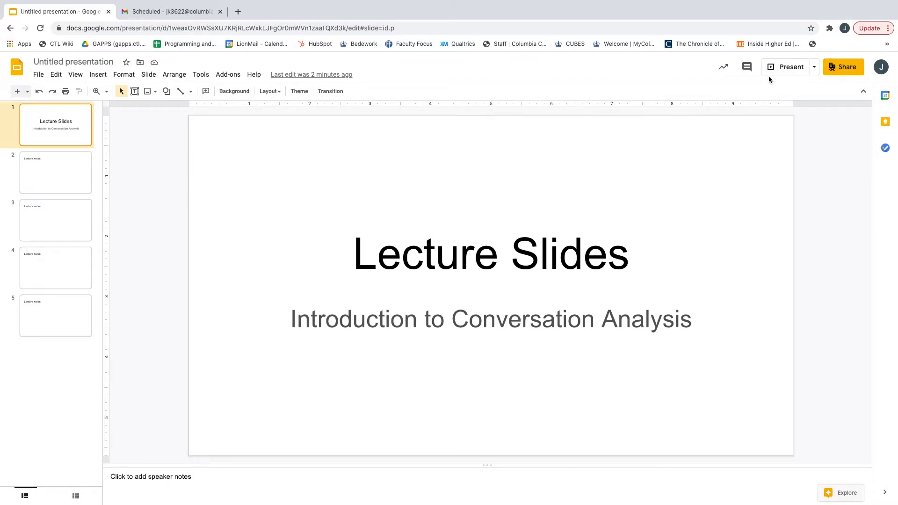
mouse_move(791, 67)
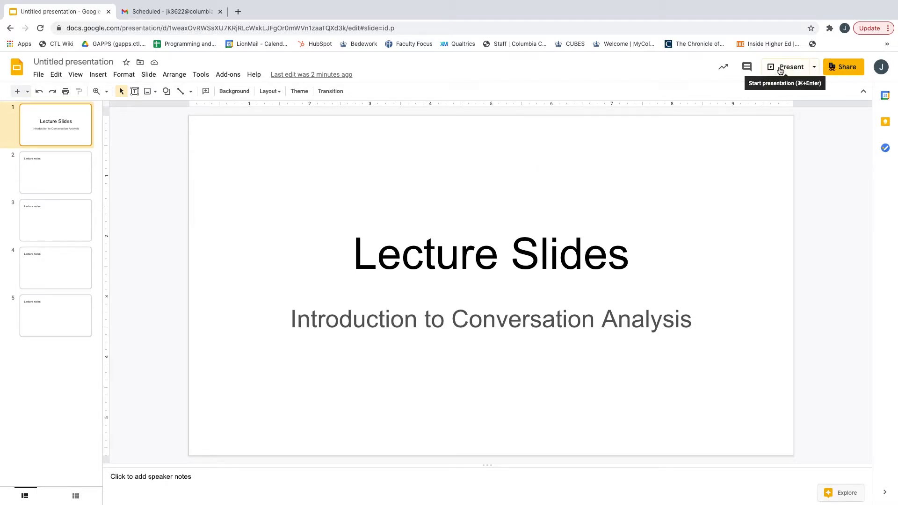
left_click(790, 67)
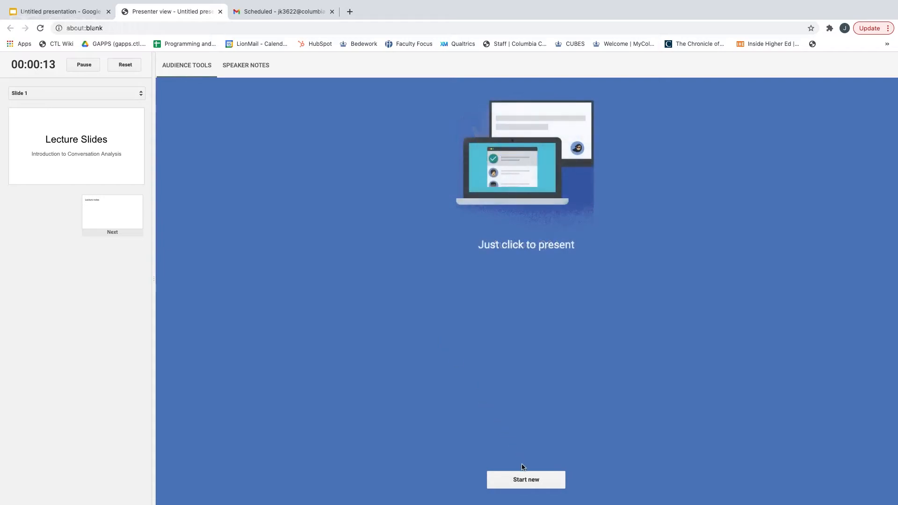
left_click(526, 480)
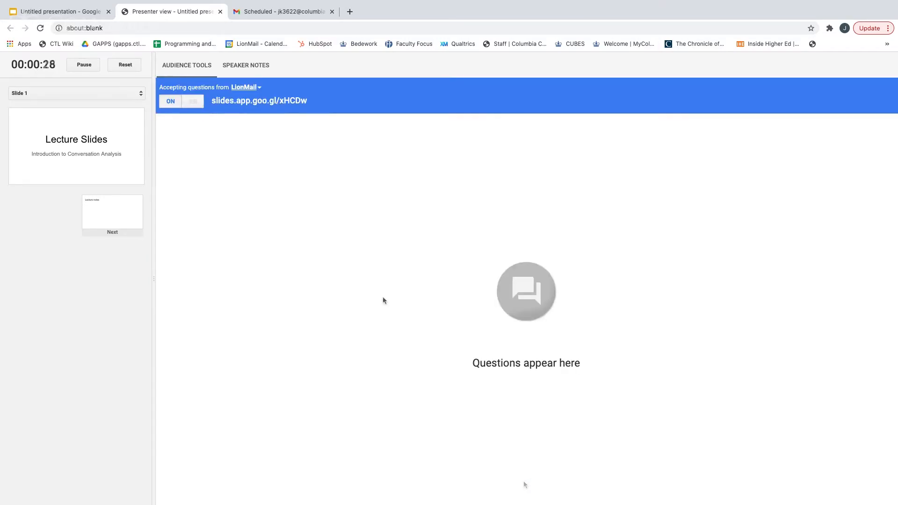
mouse_move(341, 240)
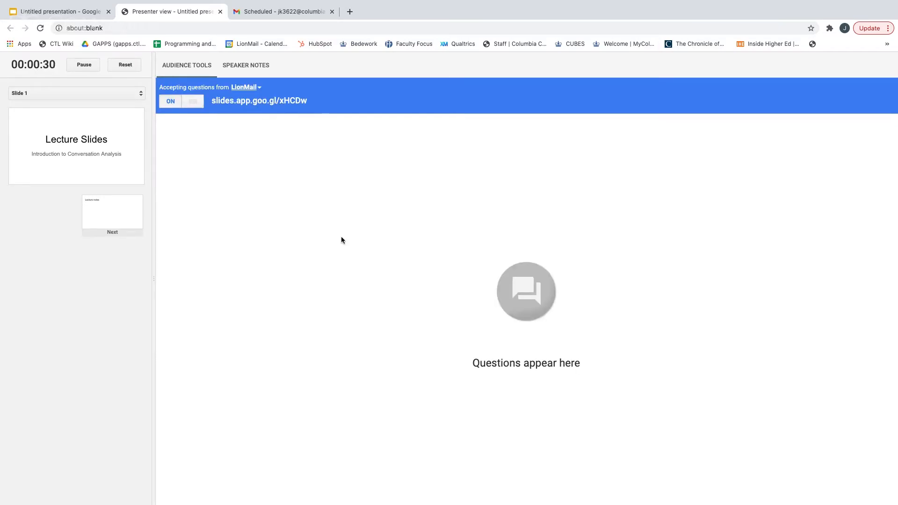
mouse_move(281, 118)
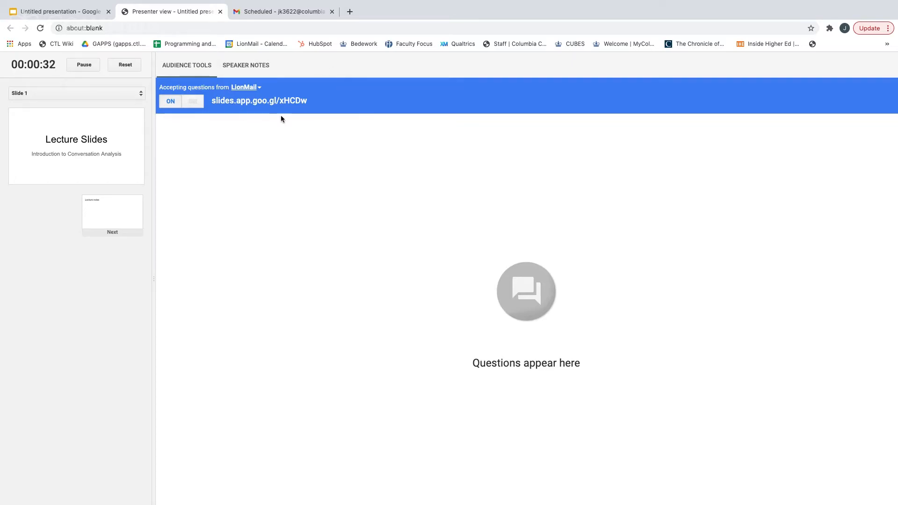
mouse_move(329, 90)
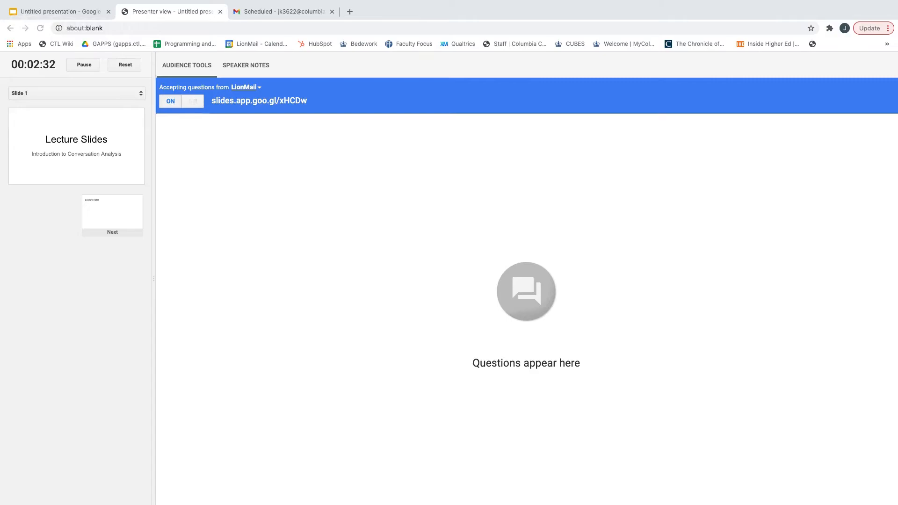
left_click(259, 101)
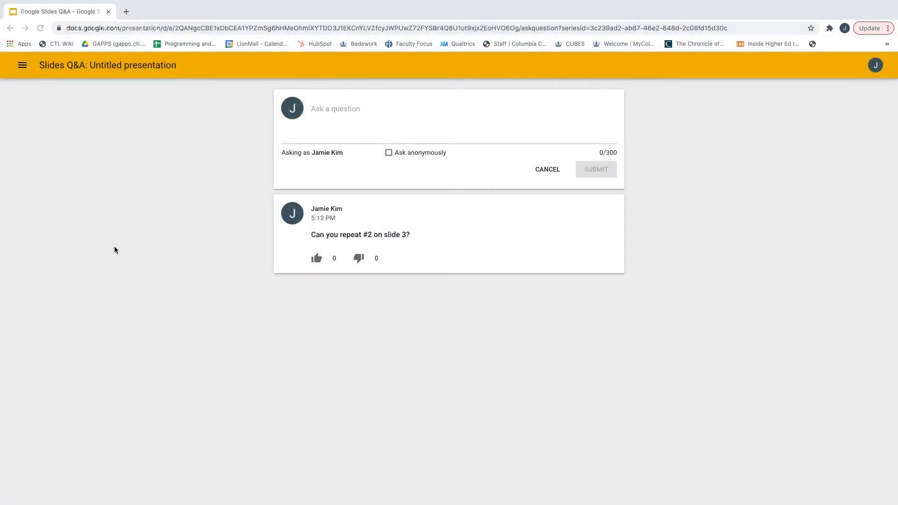
mouse_move(329, 124)
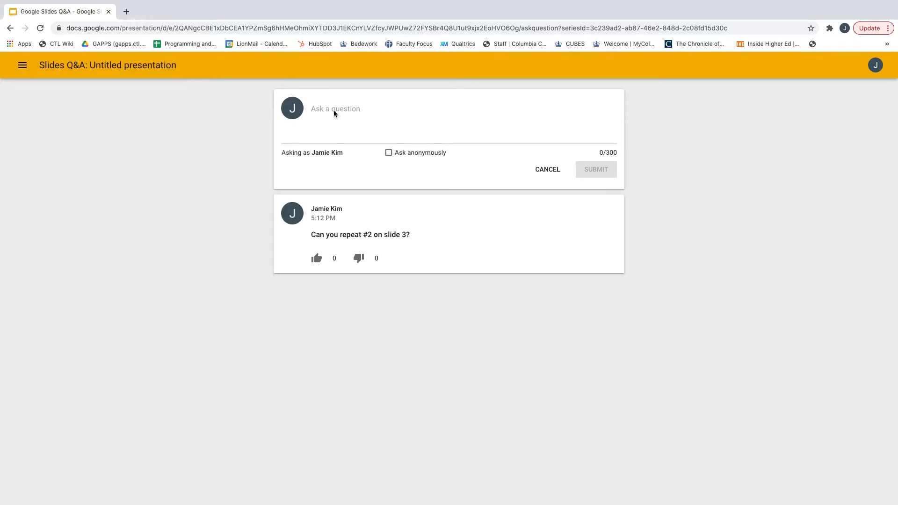
- Submit 'What is an oxford comma?' anonymously to the audience Q&A
type("What is an oxford comma?")
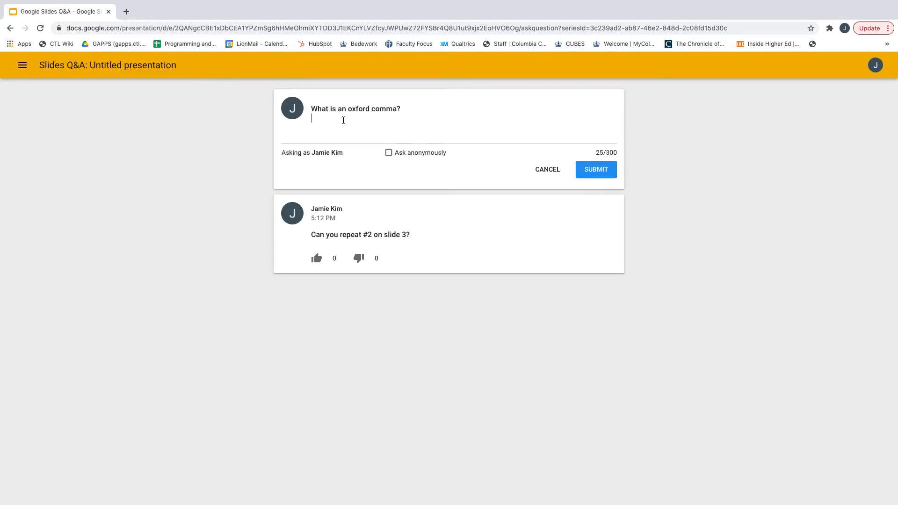
left_click(388, 152)
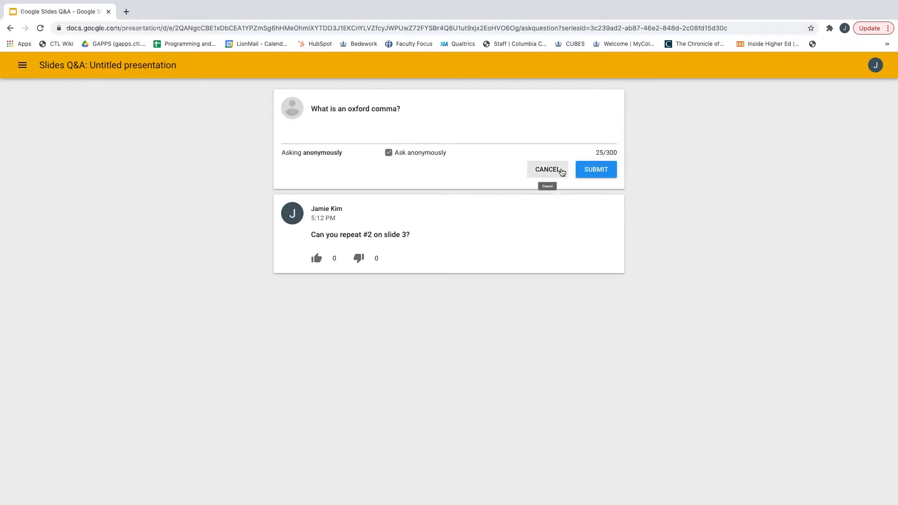
left_click(595, 169)
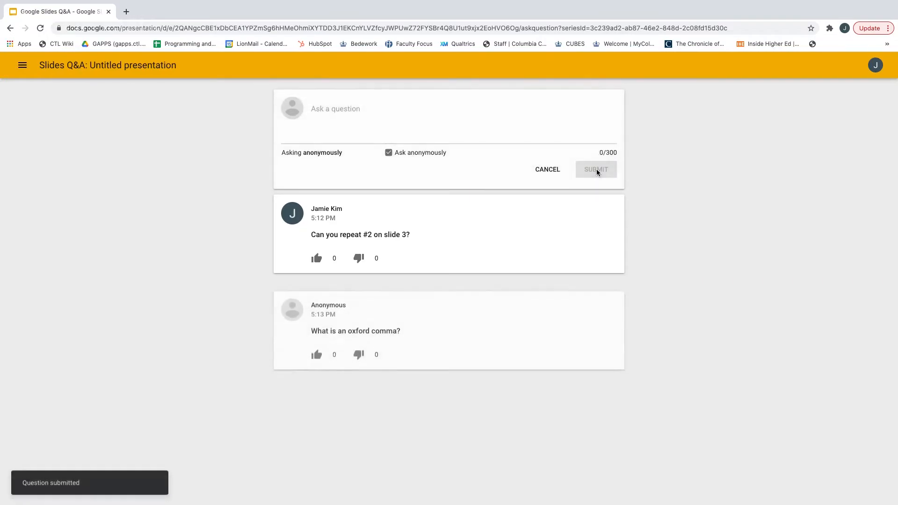
- Submit 'Can you go back to slide 5 please?' to the audience Q&A
type("Can you go back to slide 5 please?")
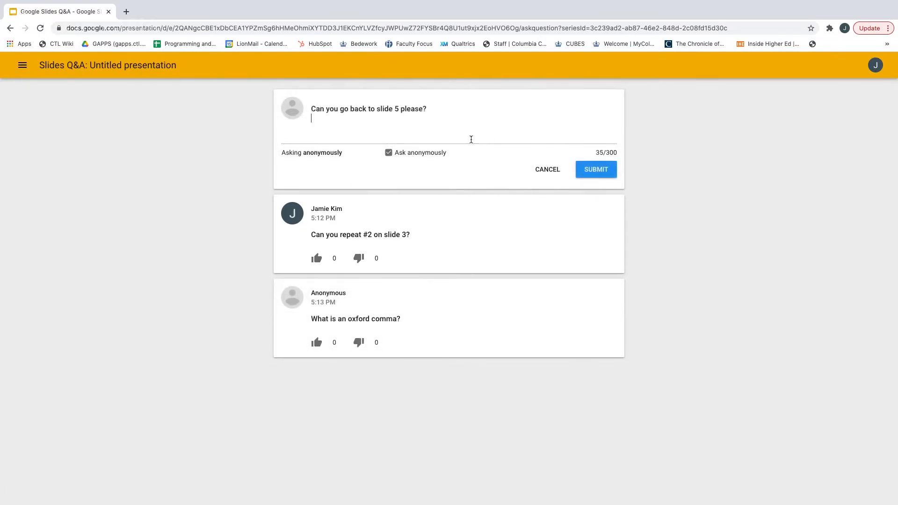
left_click(596, 169)
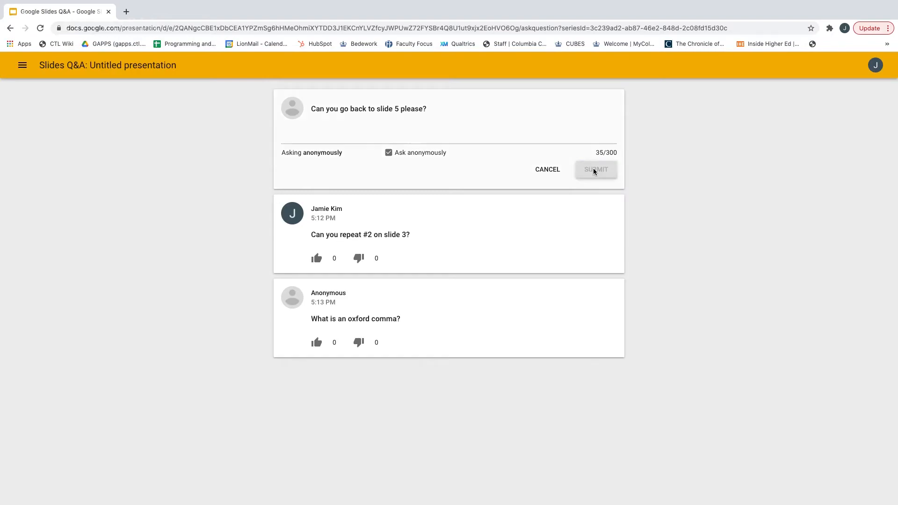
left_click(595, 169)
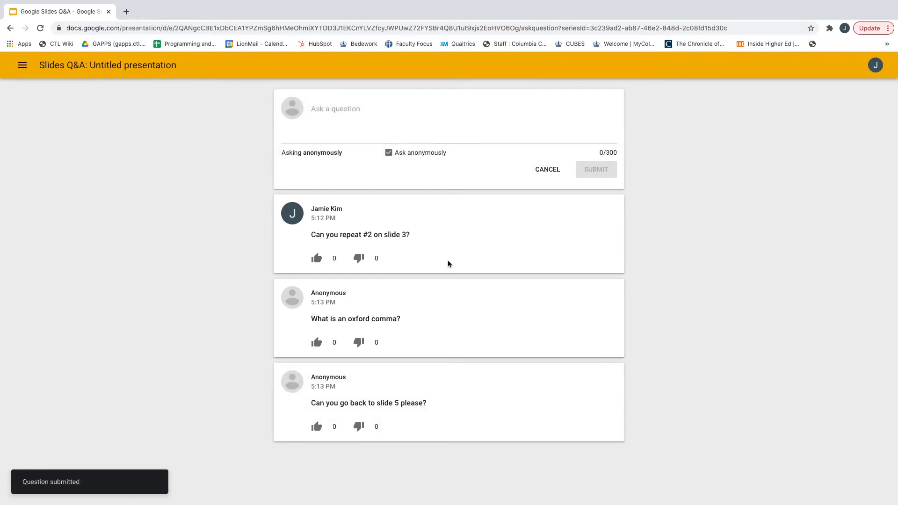
mouse_move(359, 295)
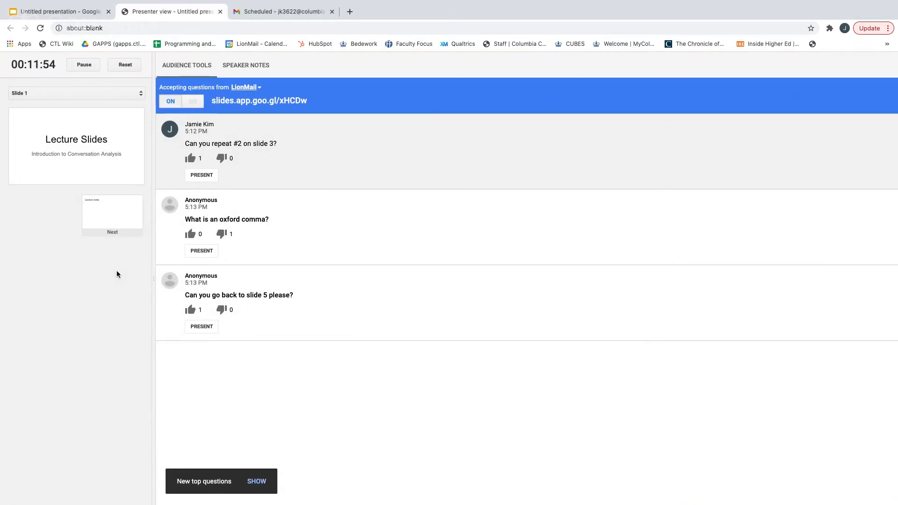
mouse_move(201, 174)
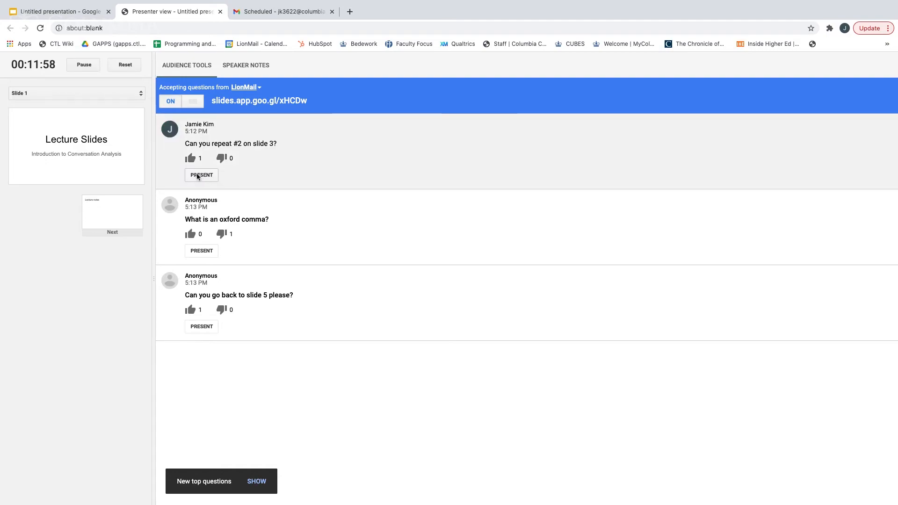
mouse_move(161, 198)
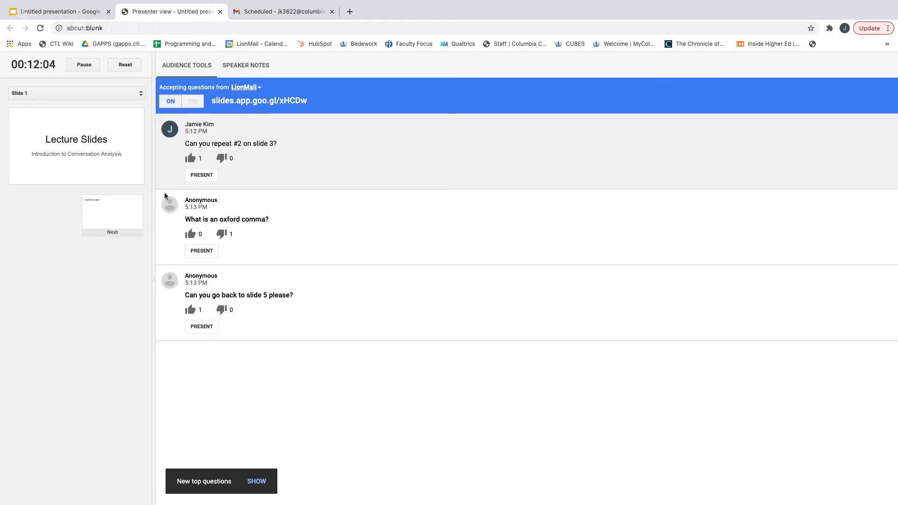
mouse_move(208, 122)
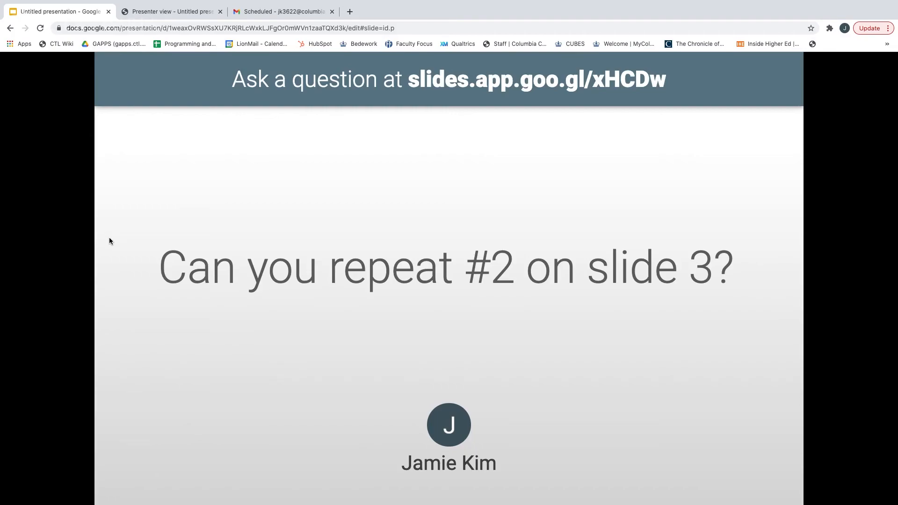
left_click(169, 11)
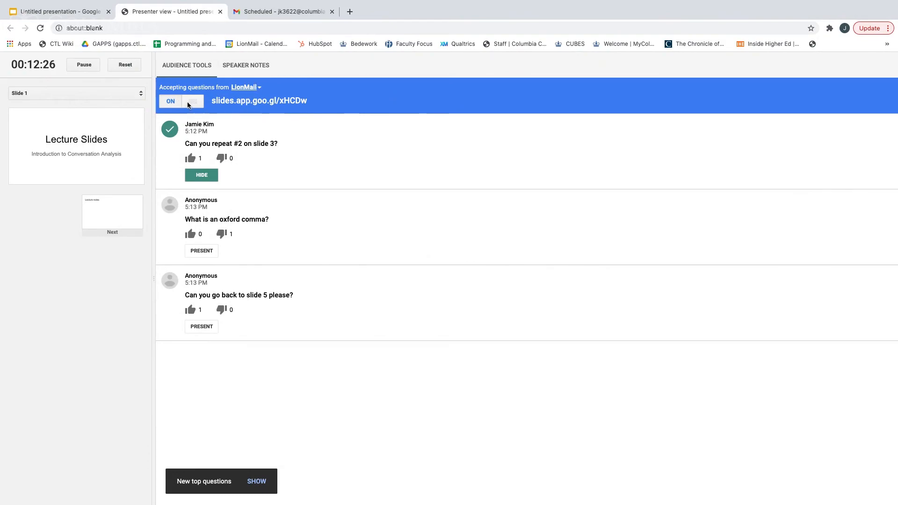
left_click(57, 11)
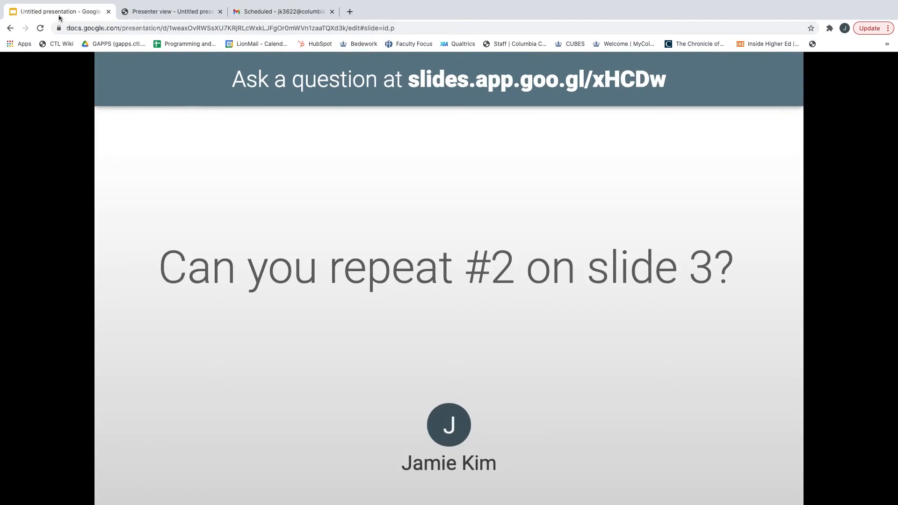
- Turn audience Q&A off and return to the slideshow on the Lecture notes slide
left_click(170, 11)
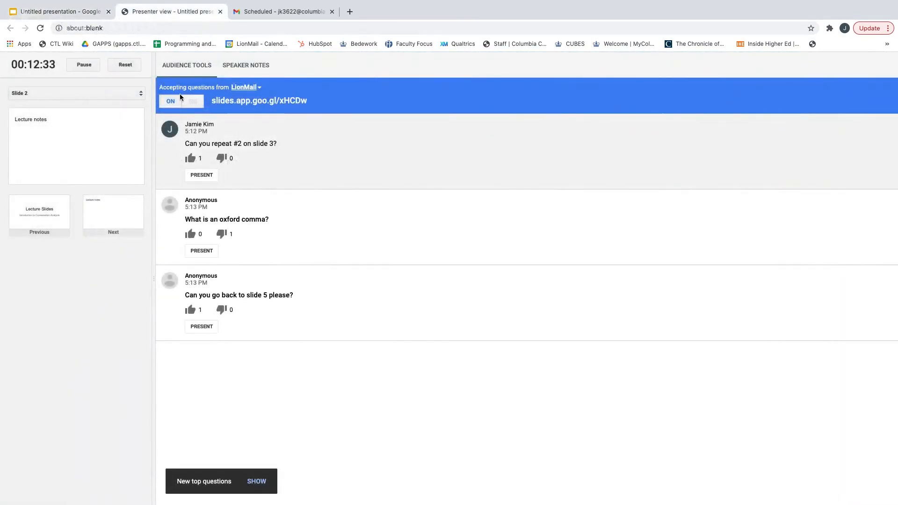
left_click(193, 101)
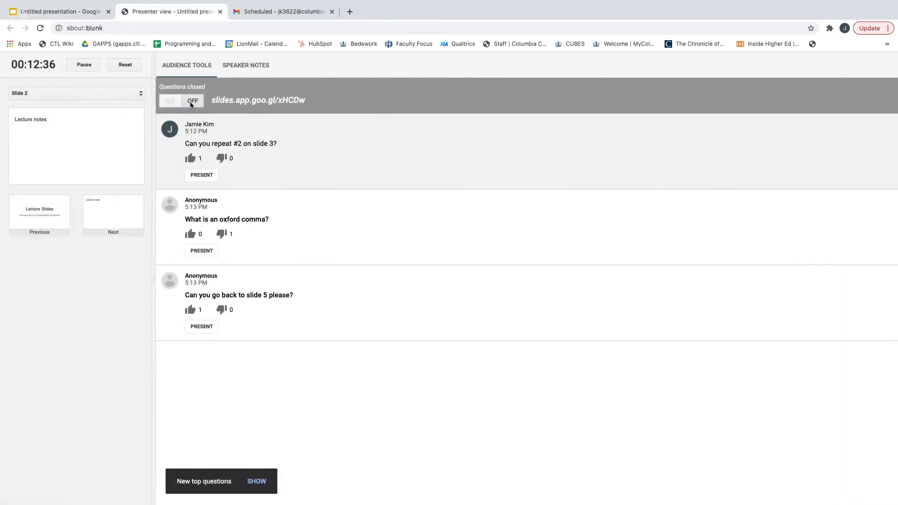
left_click(57, 11)
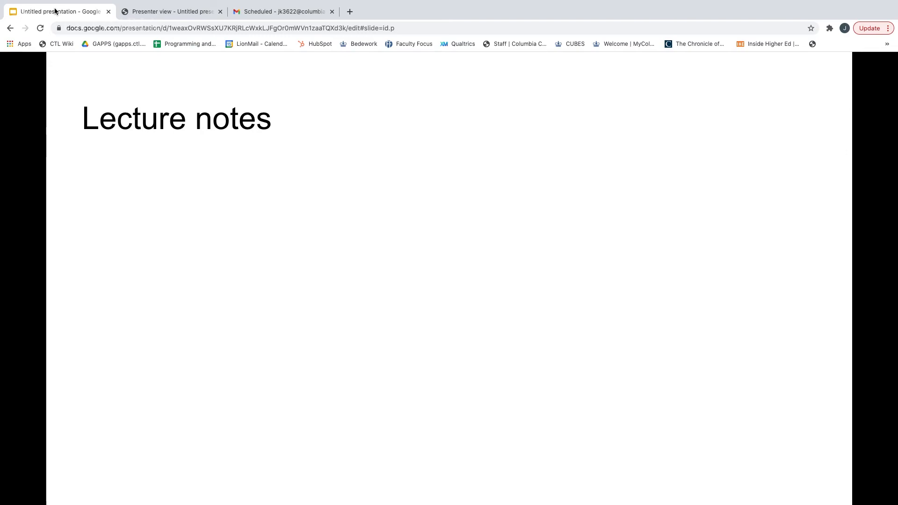